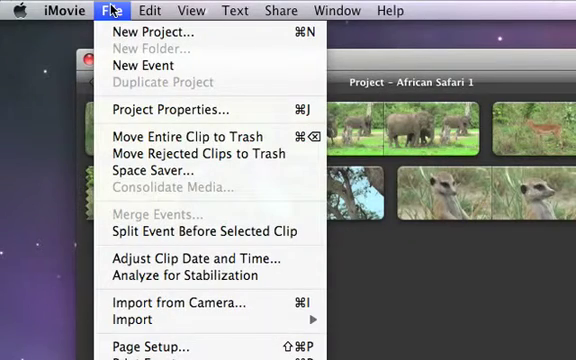
mouse_move(200, 153)
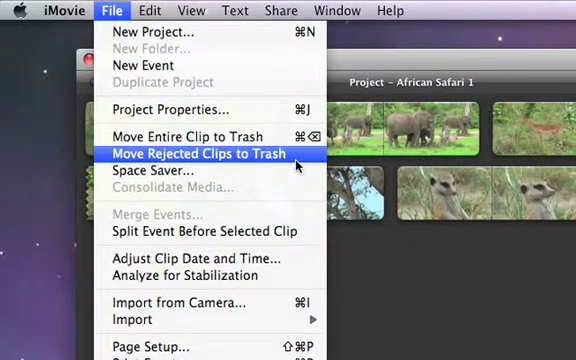
Step: Move the event's rejected clips to the Trash and confirm the Move to Trash prompt
left_click(205, 153)
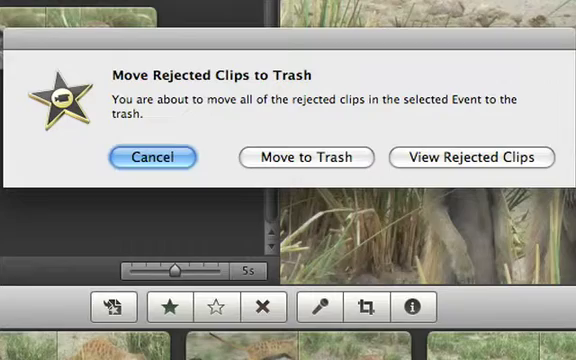
mouse_move(307, 157)
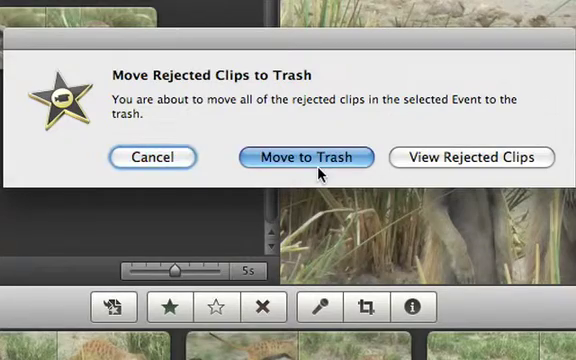
left_click(306, 157)
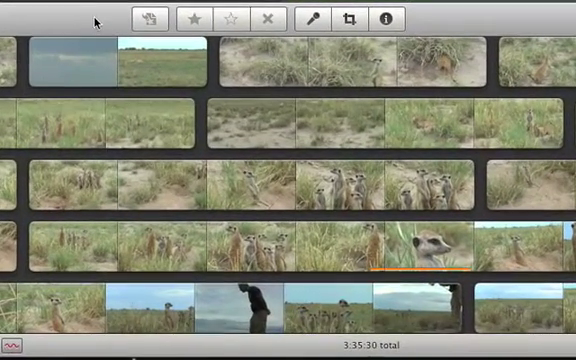
left_click(230, 190)
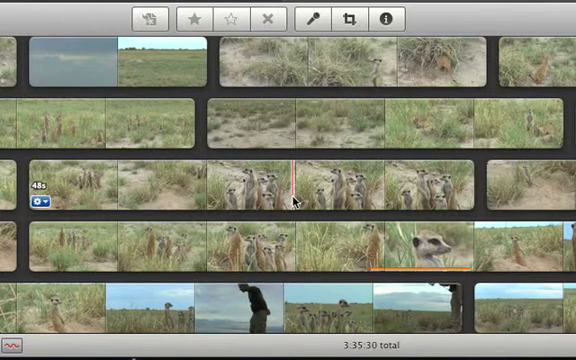
left_click(345, 185)
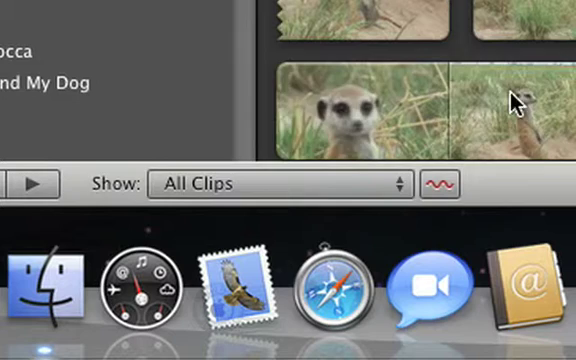
left_click(280, 183)
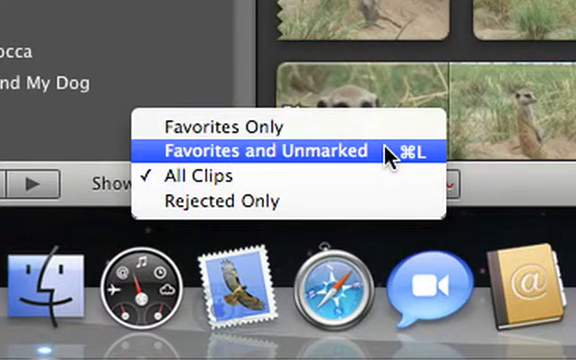
mouse_move(320, 181)
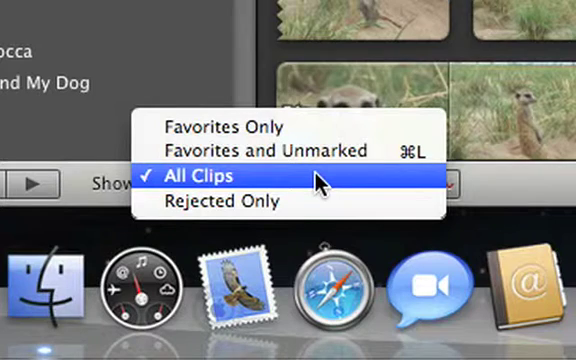
mouse_move(355, 203)
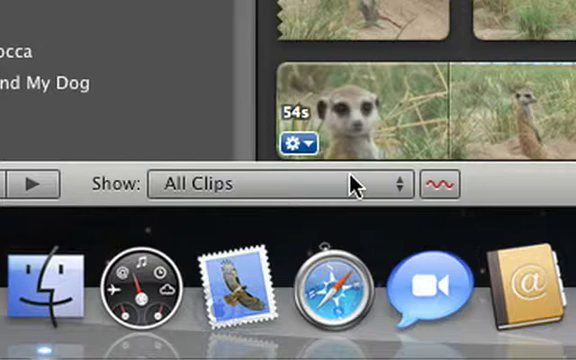
mouse_move(385, 178)
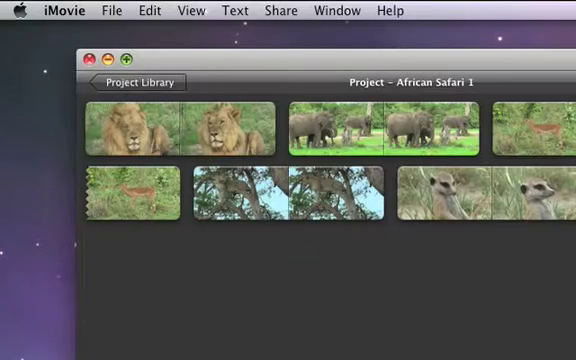
Step: Move the meerkat event's rejected clips to the Trash via File > Move Rejected Clips to Trash, confirming
left_click(111, 10)
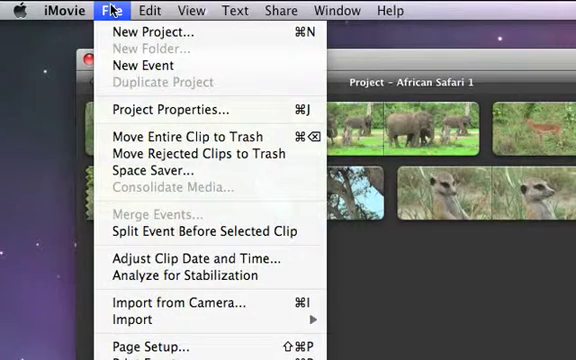
mouse_move(200, 154)
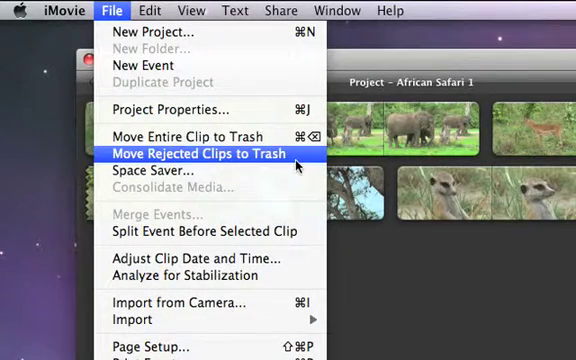
left_click(208, 153)
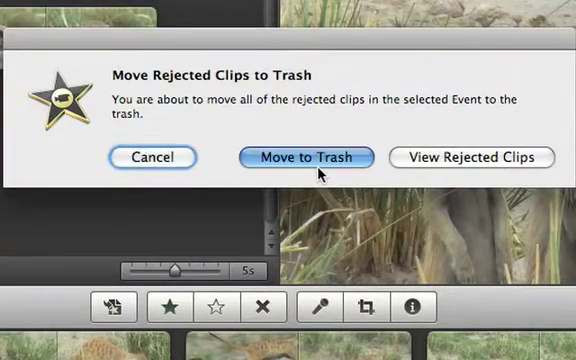
left_click(307, 157)
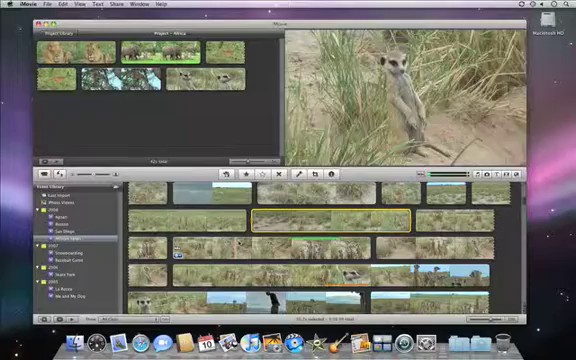